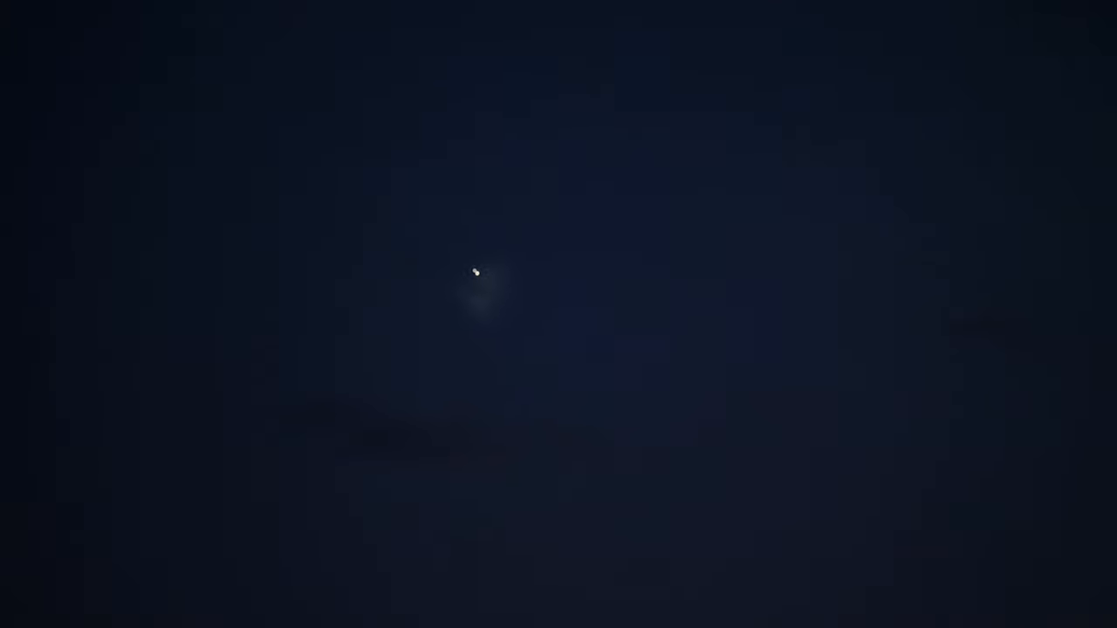
{"action": "mouse_move", "coordinate": [559, 334]}
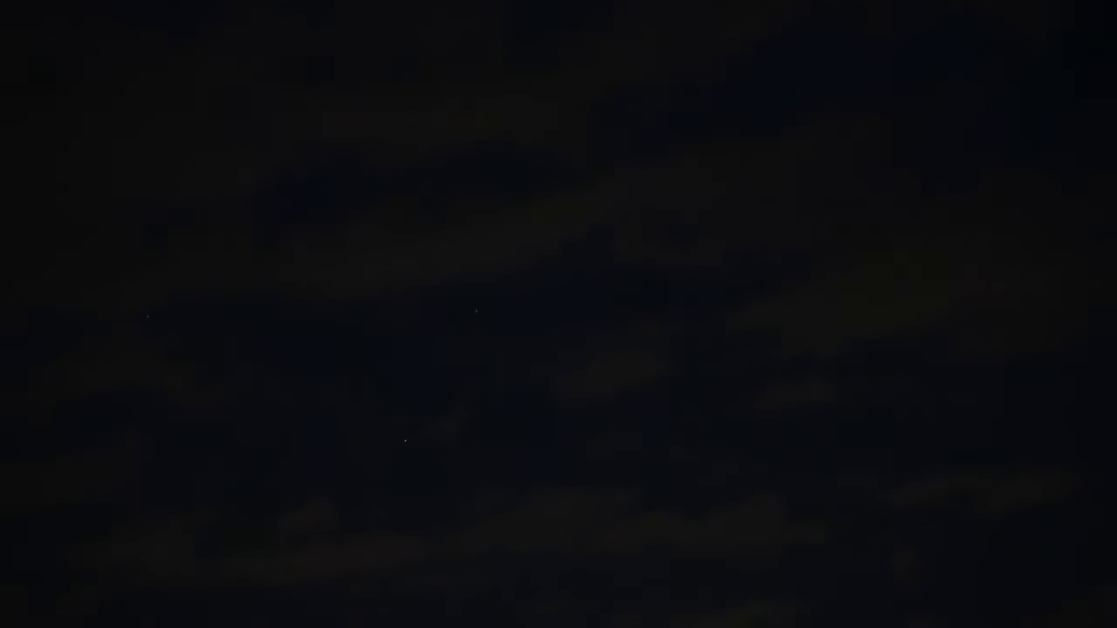
{"action": "mouse_move", "coordinate": [400, 394]}
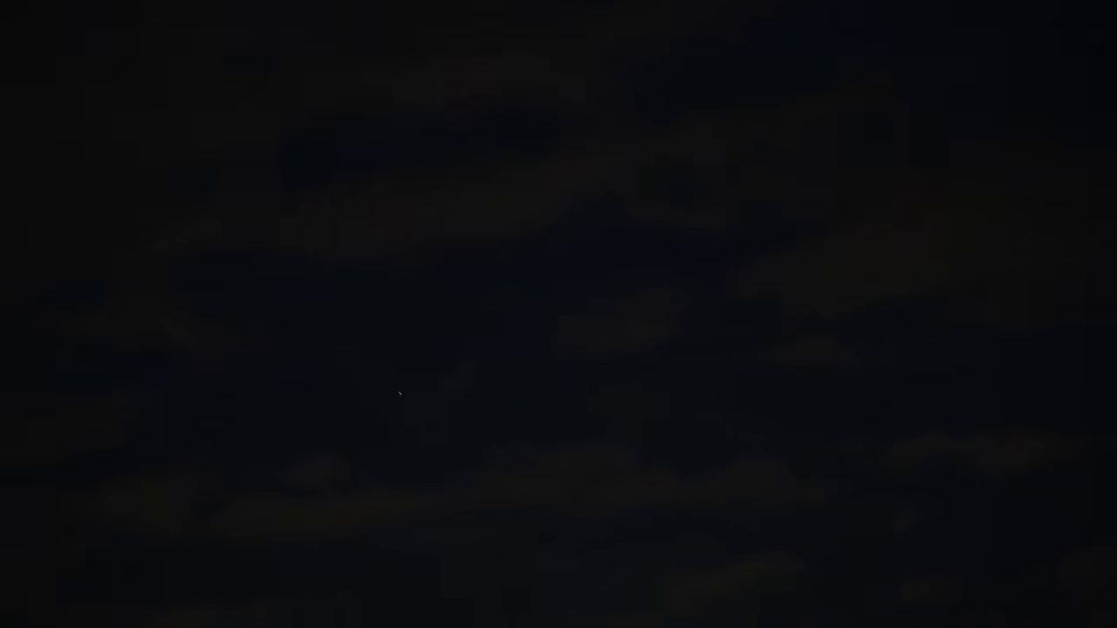